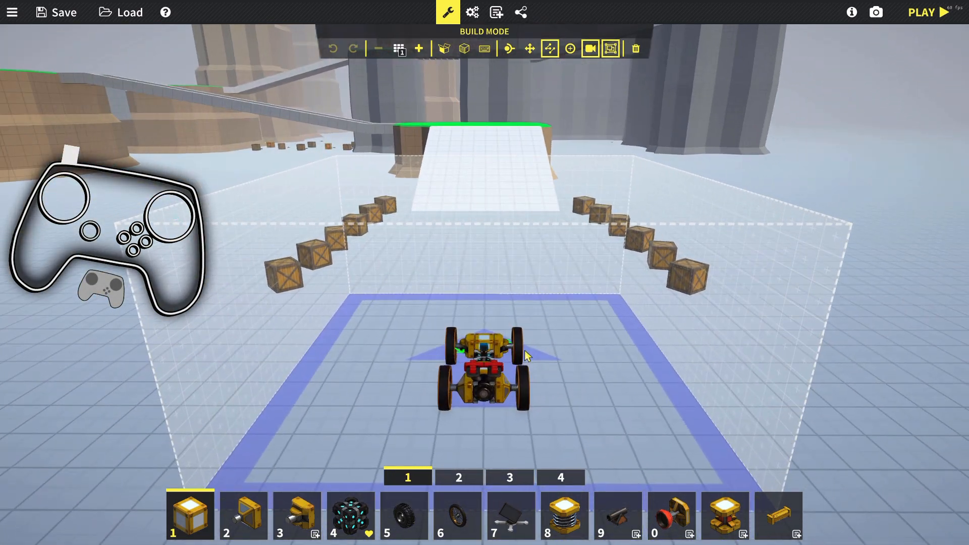
# Open the World Of Contraptions controller configuration in Steam Input
pyautogui.click(483, 364)
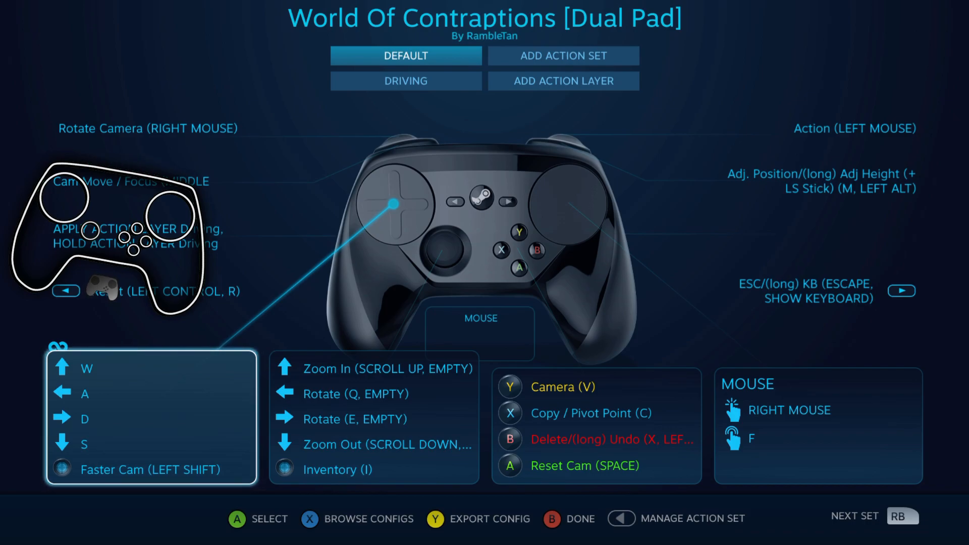
# Return to the game's build mode to review the buggy's Quick Keys Assignment
pyautogui.click(406, 81)
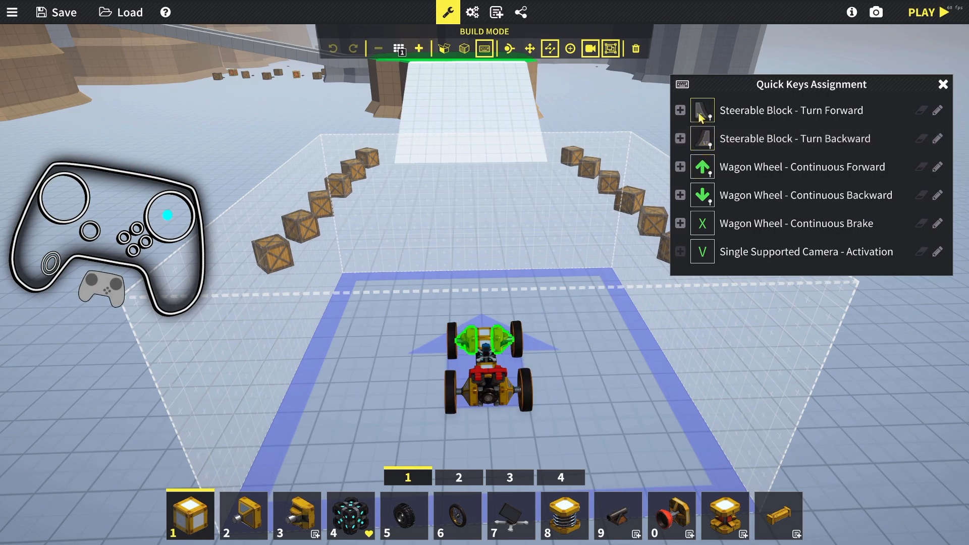
# Rebind the steering block's Turn Forward and Turn Backward to analog controller inputs
pyautogui.click(700, 110)
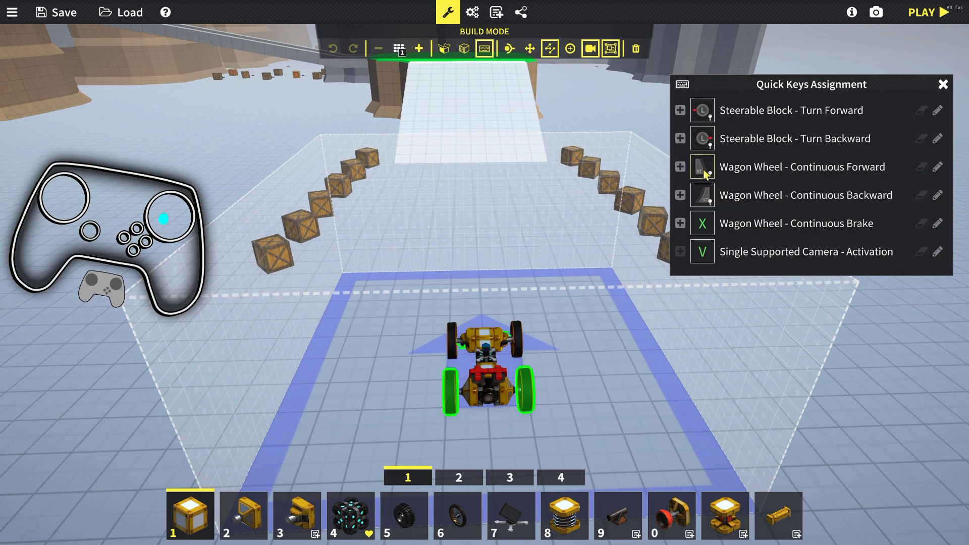
pyautogui.click(679, 167)
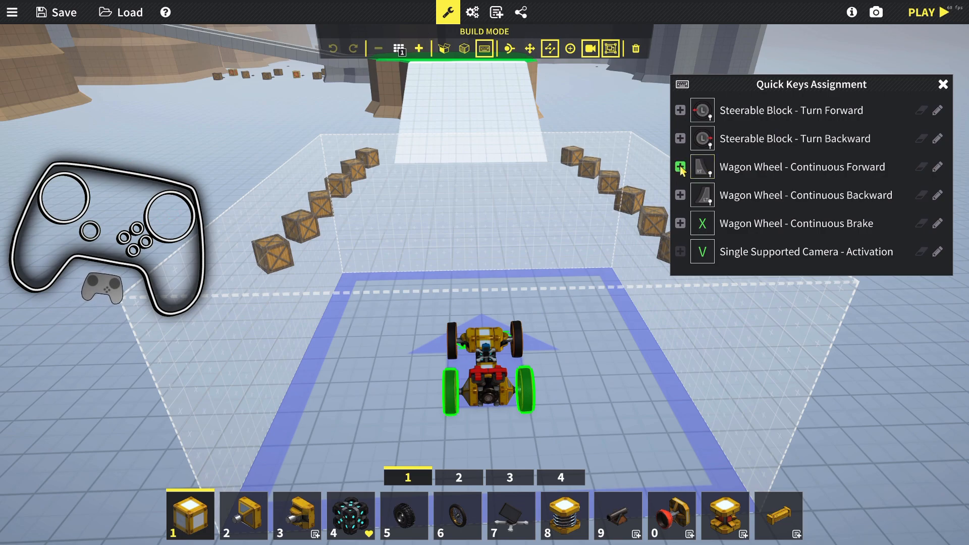
pyautogui.click(924, 12)
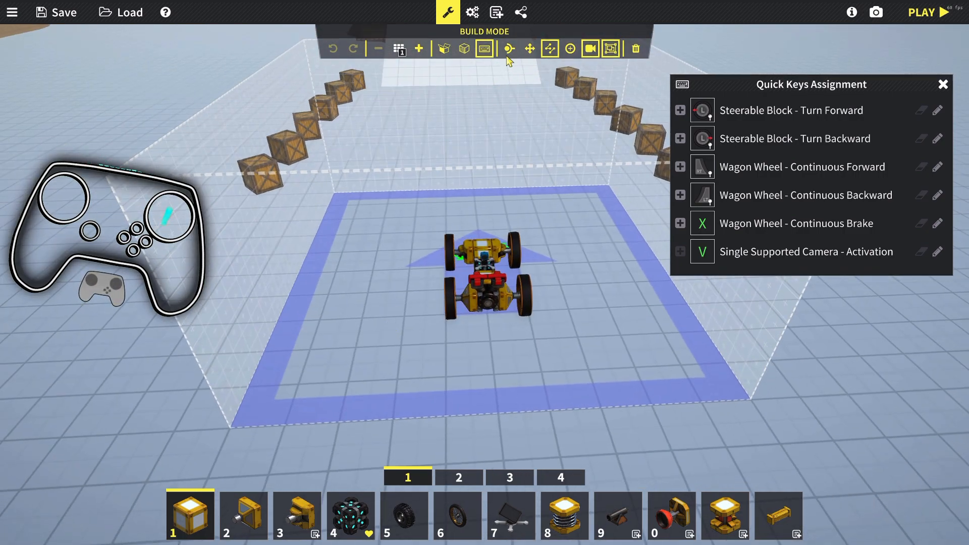
# Start play mode and drive the buggy using the analog controls
pyautogui.click(921, 12)
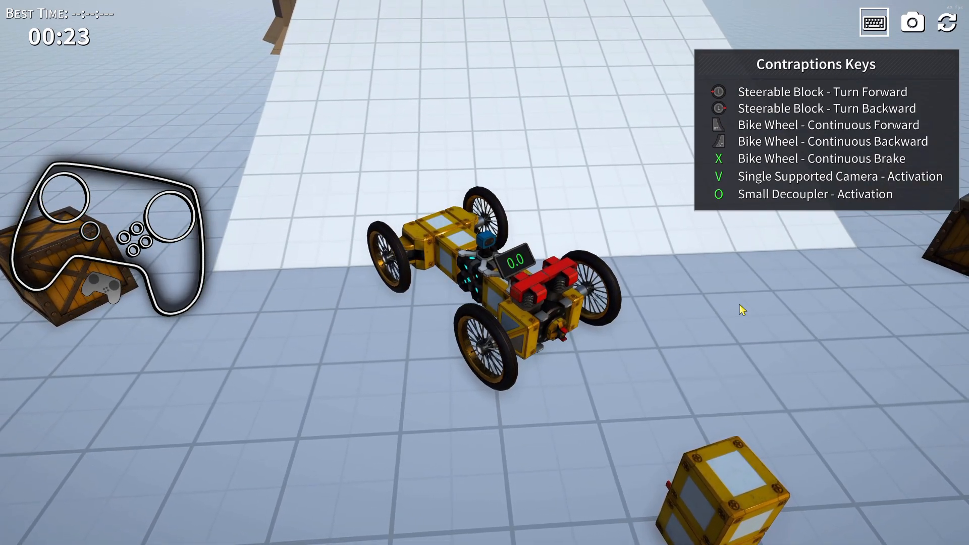